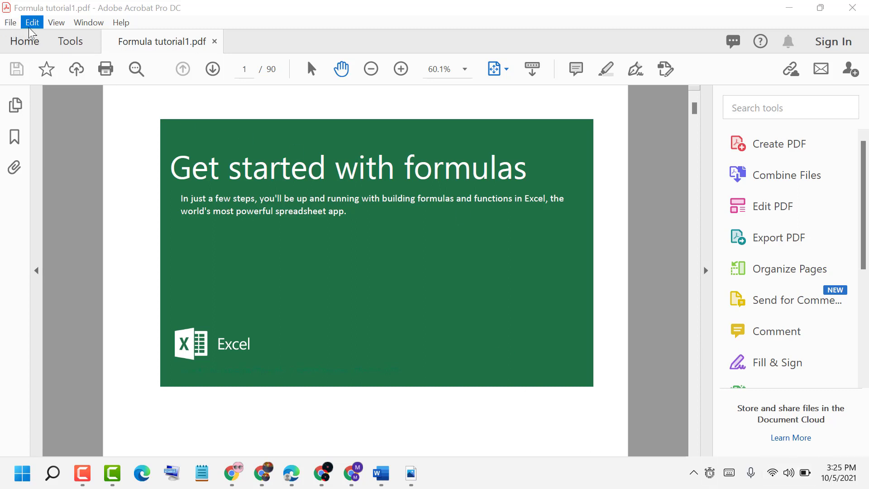
pyautogui.moveTo(87, 21)
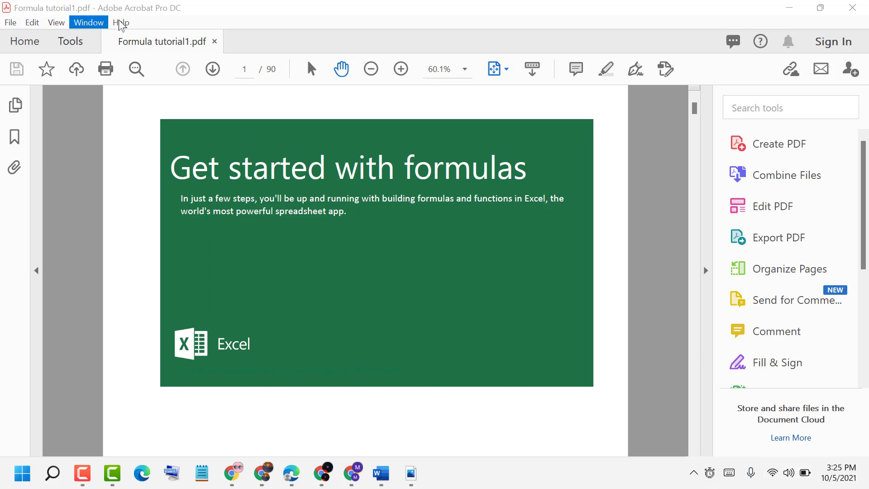
pyautogui.moveTo(361, 57)
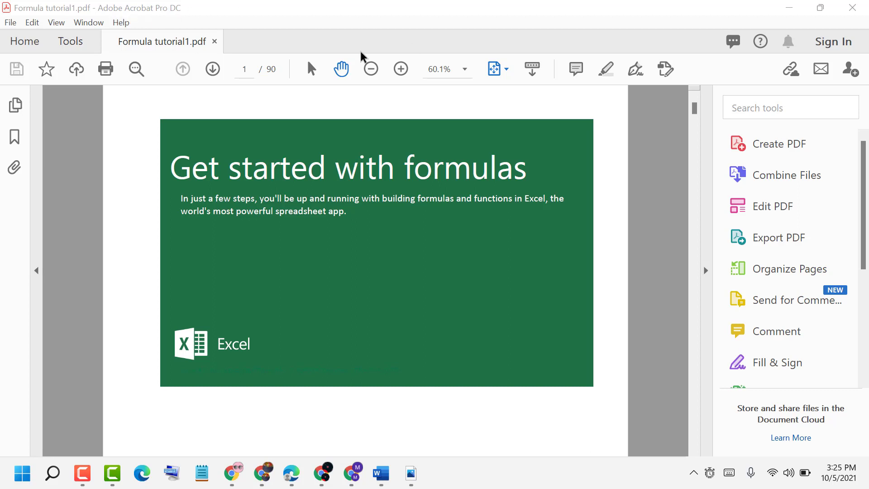
pyautogui.moveTo(342, 88)
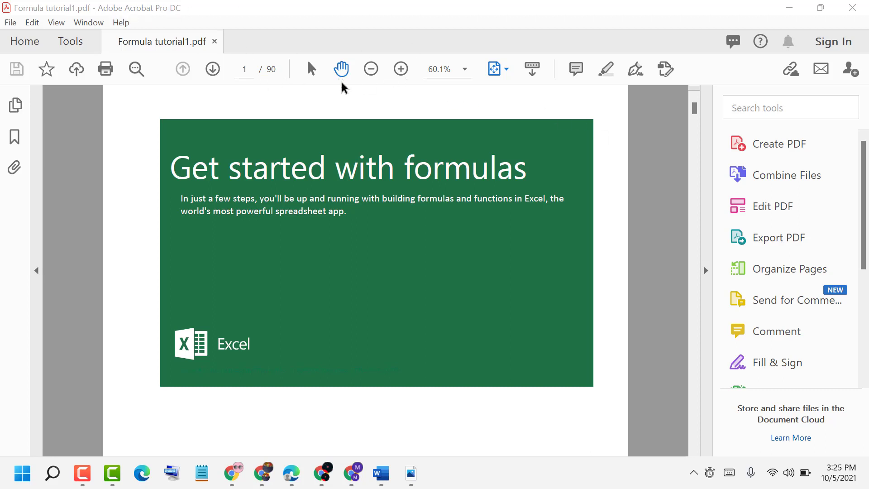
pyautogui.moveTo(69, 40)
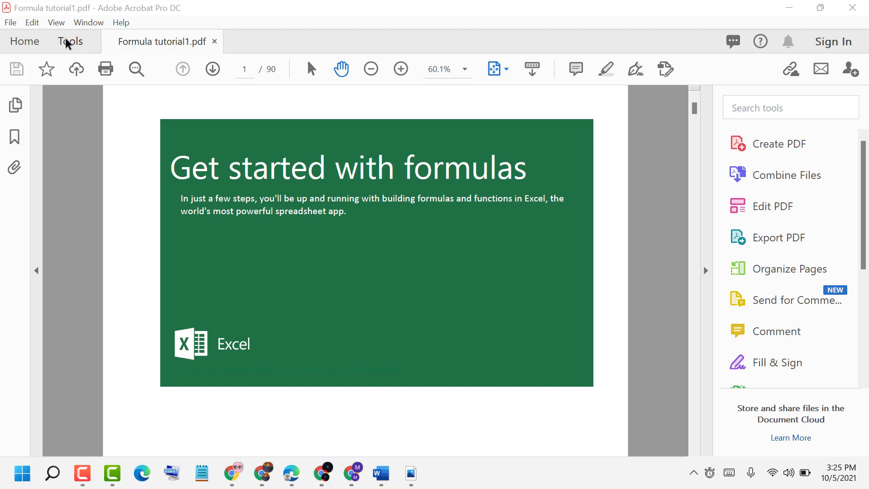
# Open the Organize Pages tool on Formula tutorial1.pdf from the Tools view.
pyautogui.click(70, 41)
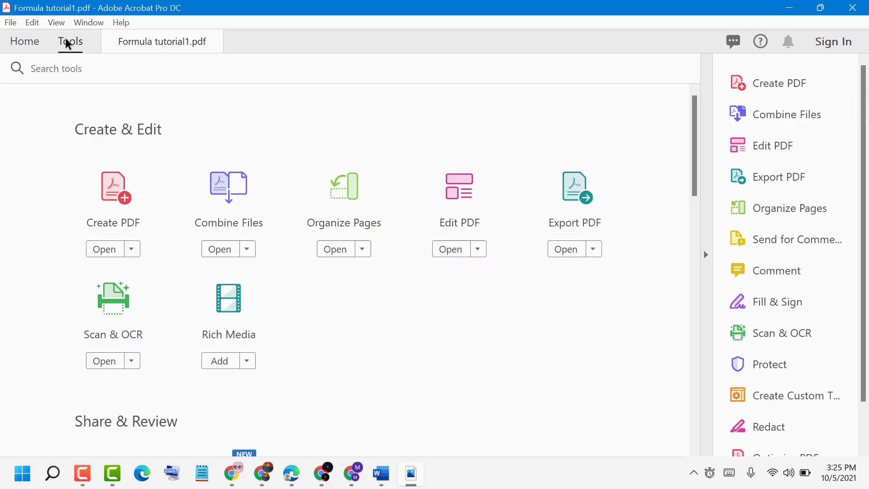
pyautogui.moveTo(341, 235)
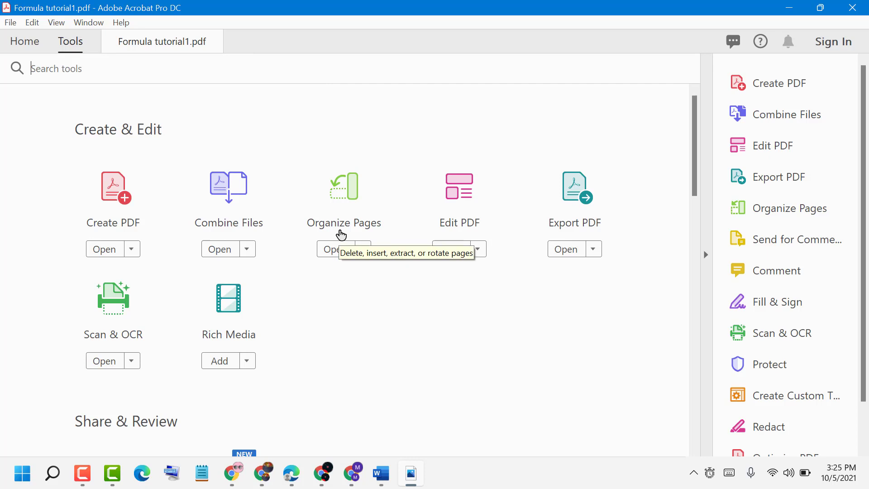
pyautogui.click(332, 249)
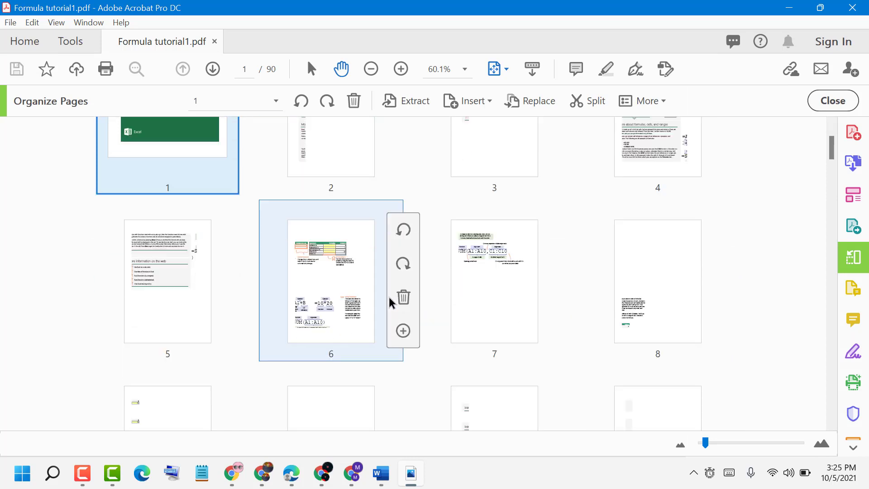
# Delete the blank pages 22 and 23 and a nearly empty page, confirming each removal.
pyautogui.scroll(-3)
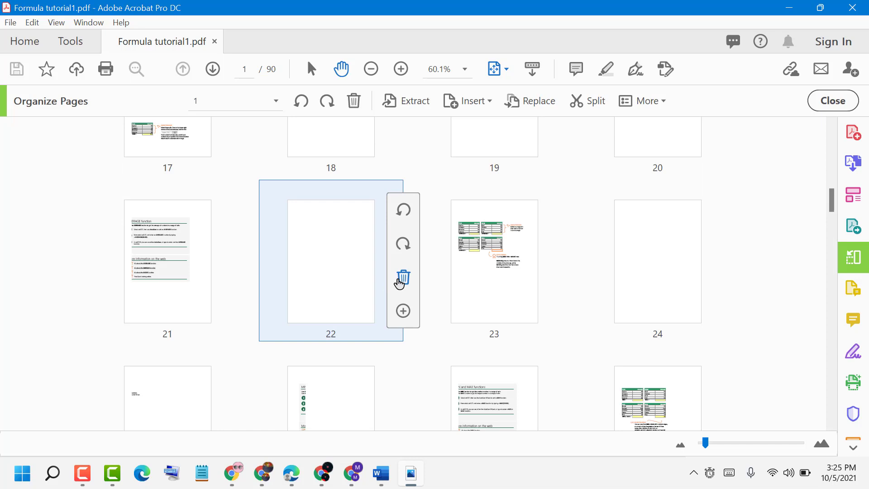
pyautogui.click(402, 277)
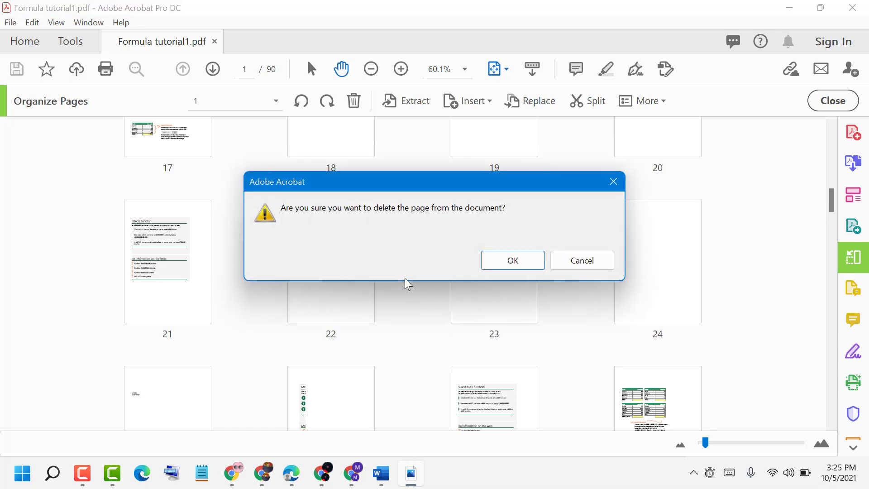
pyautogui.click(512, 260)
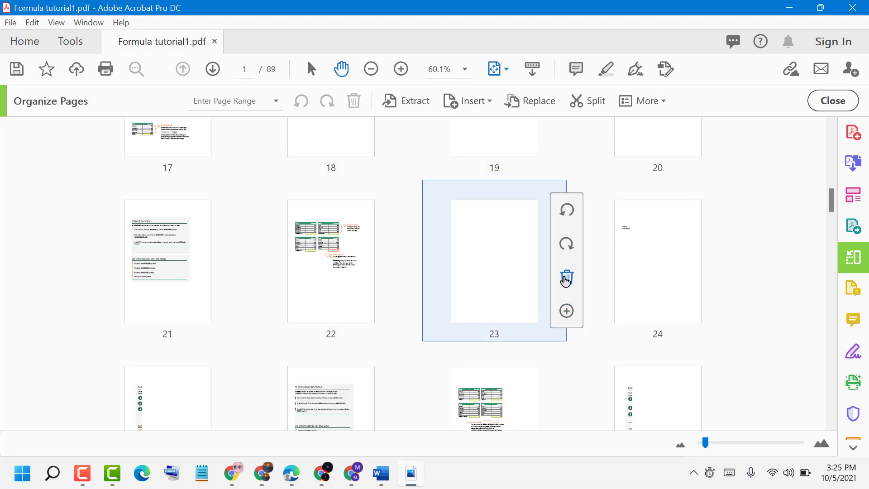
pyautogui.click(565, 276)
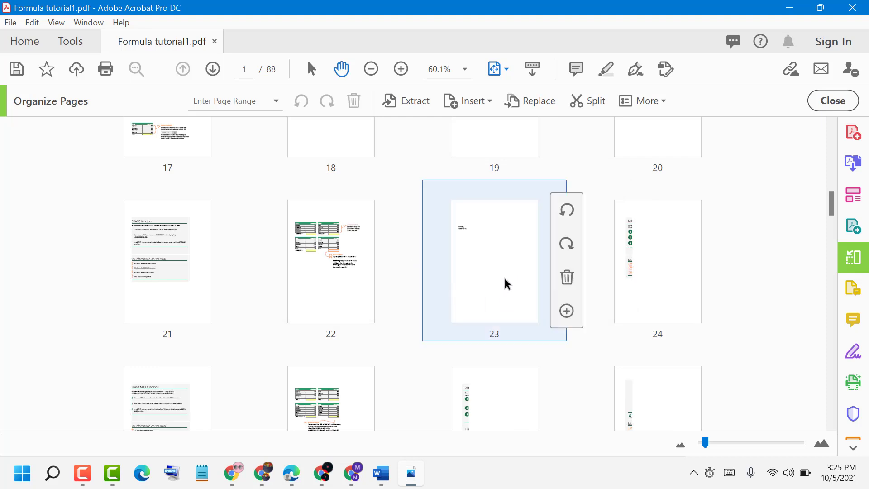
pyautogui.click(565, 276)
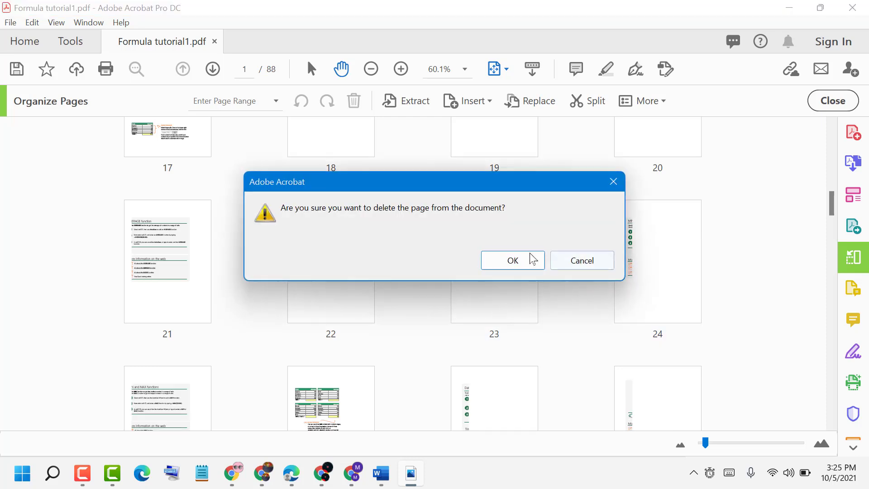
pyautogui.click(511, 261)
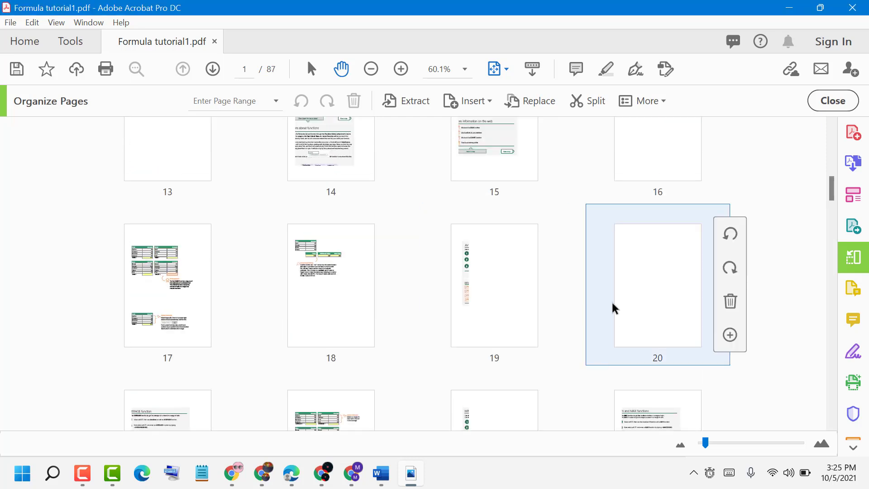
# Delete the blank pages 20 and 16, confirming the removal.
pyautogui.click(730, 300)
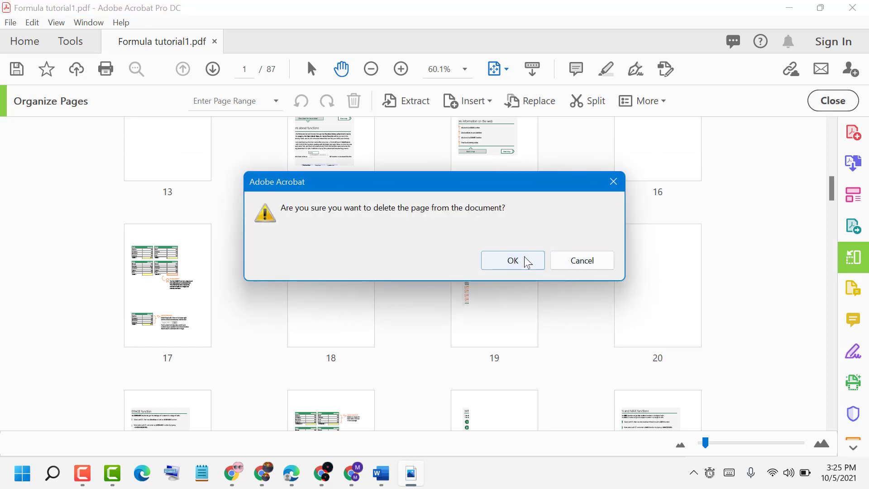
pyautogui.click(512, 261)
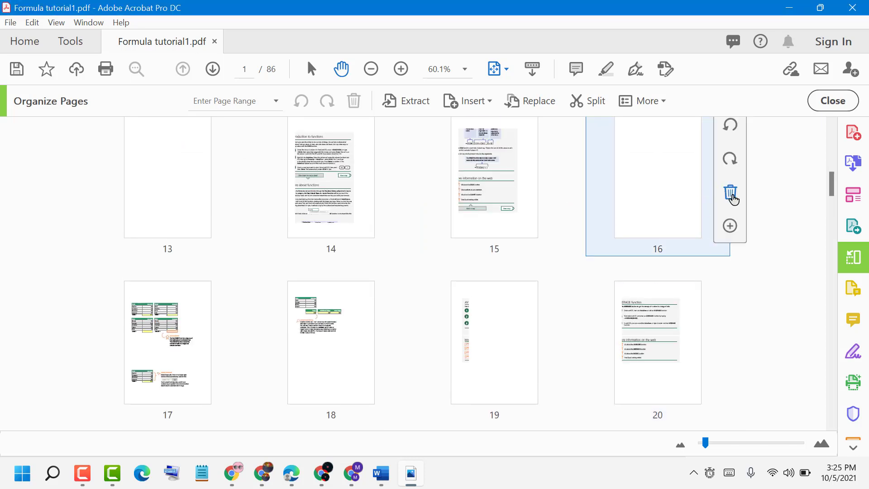
pyautogui.click(730, 191)
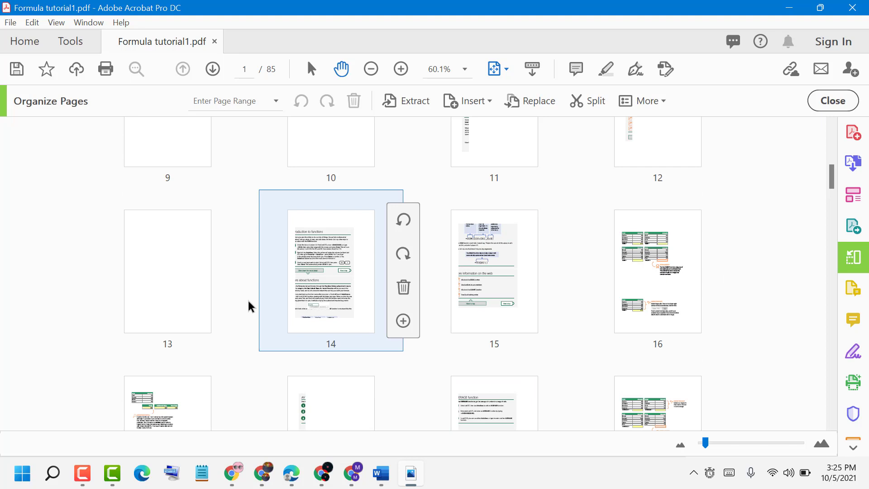
# Delete blank page 13 and the following blank pages, confirming each removal.
pyautogui.click(402, 286)
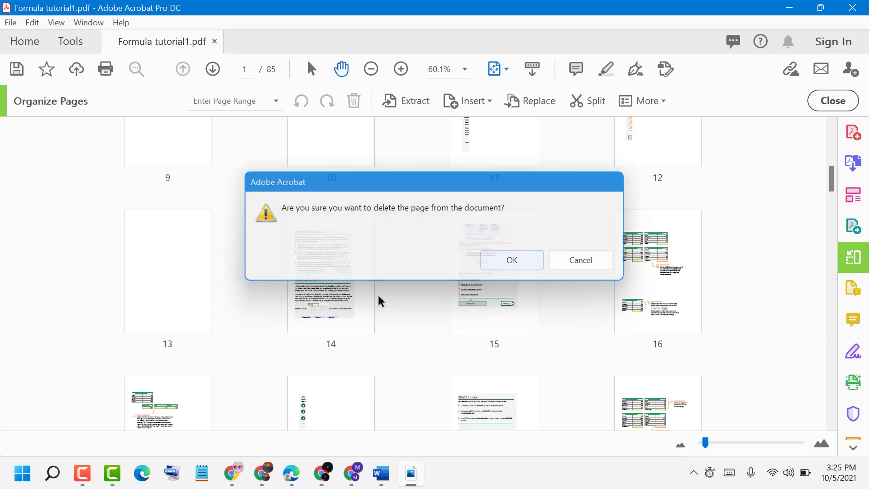
pyautogui.click(510, 260)
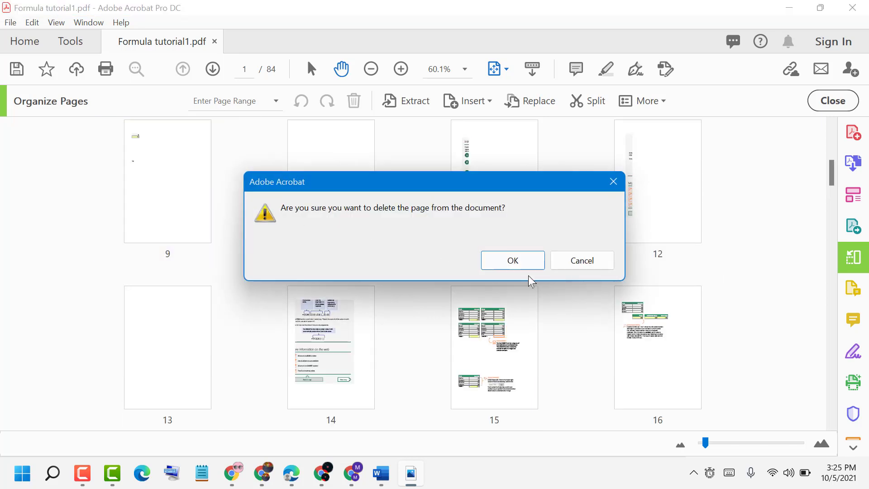
pyautogui.click(512, 260)
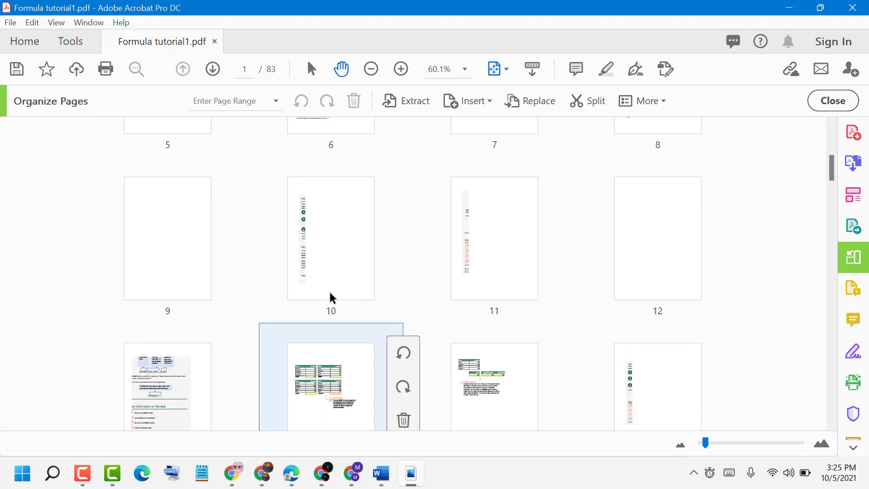
pyautogui.click(402, 419)
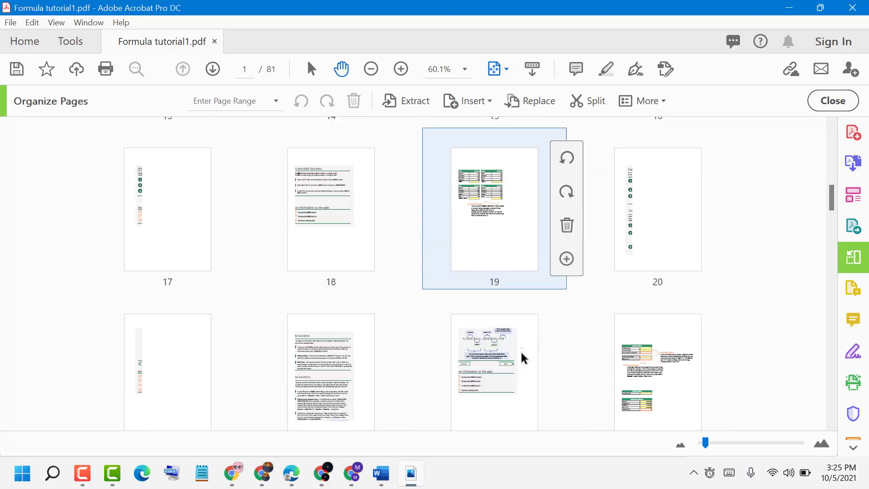
# Delete another blank page, the nearly empty page 26 and one more blank page.
pyautogui.click(567, 226)
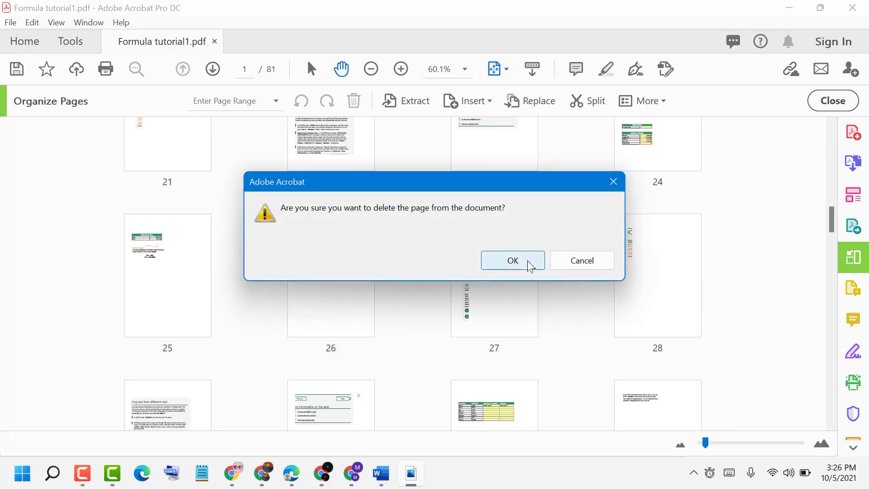
pyautogui.click(511, 261)
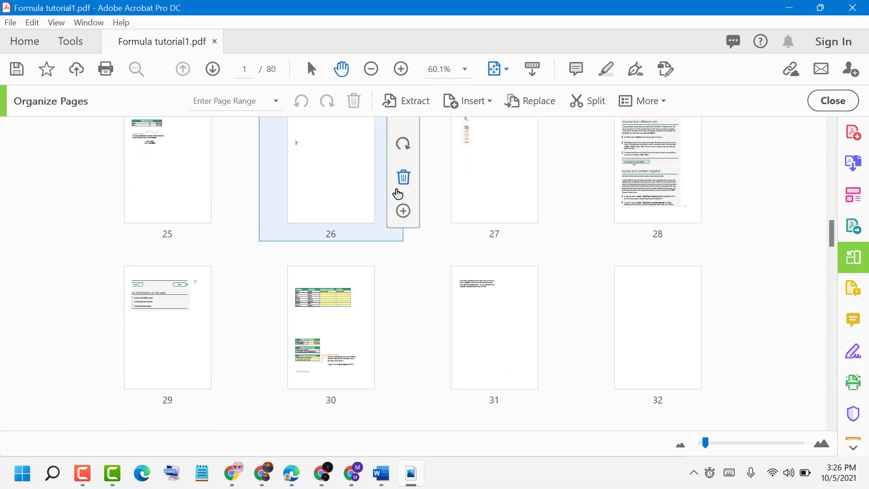
pyautogui.click(403, 177)
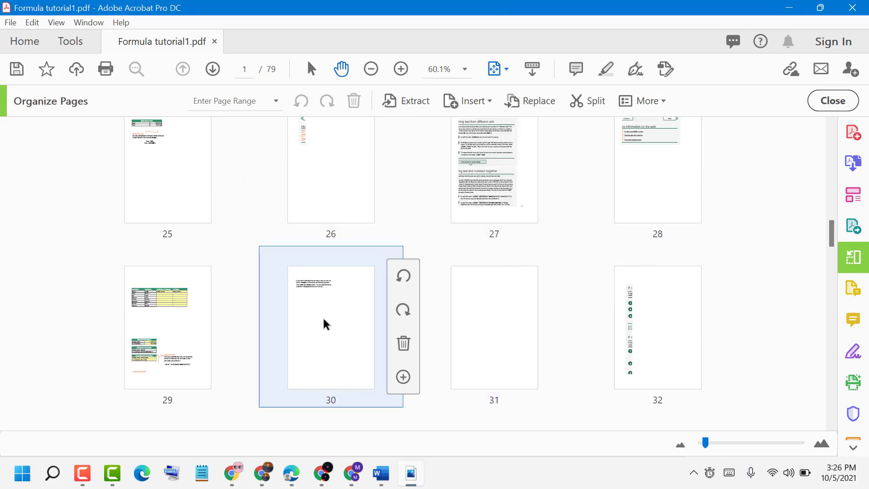
pyautogui.click(402, 342)
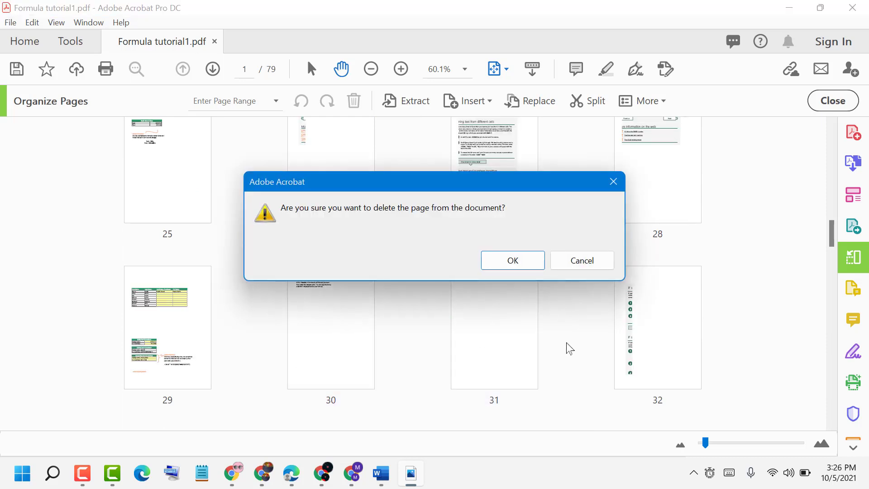
pyautogui.moveTo(512, 260)
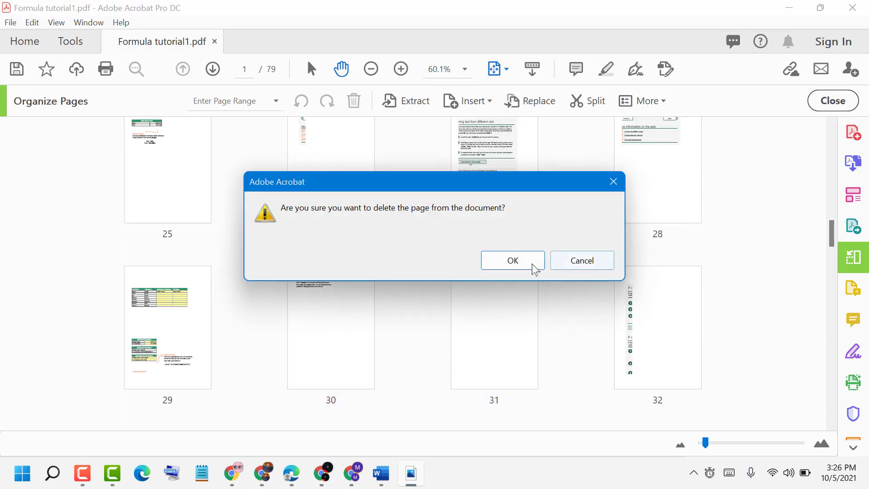